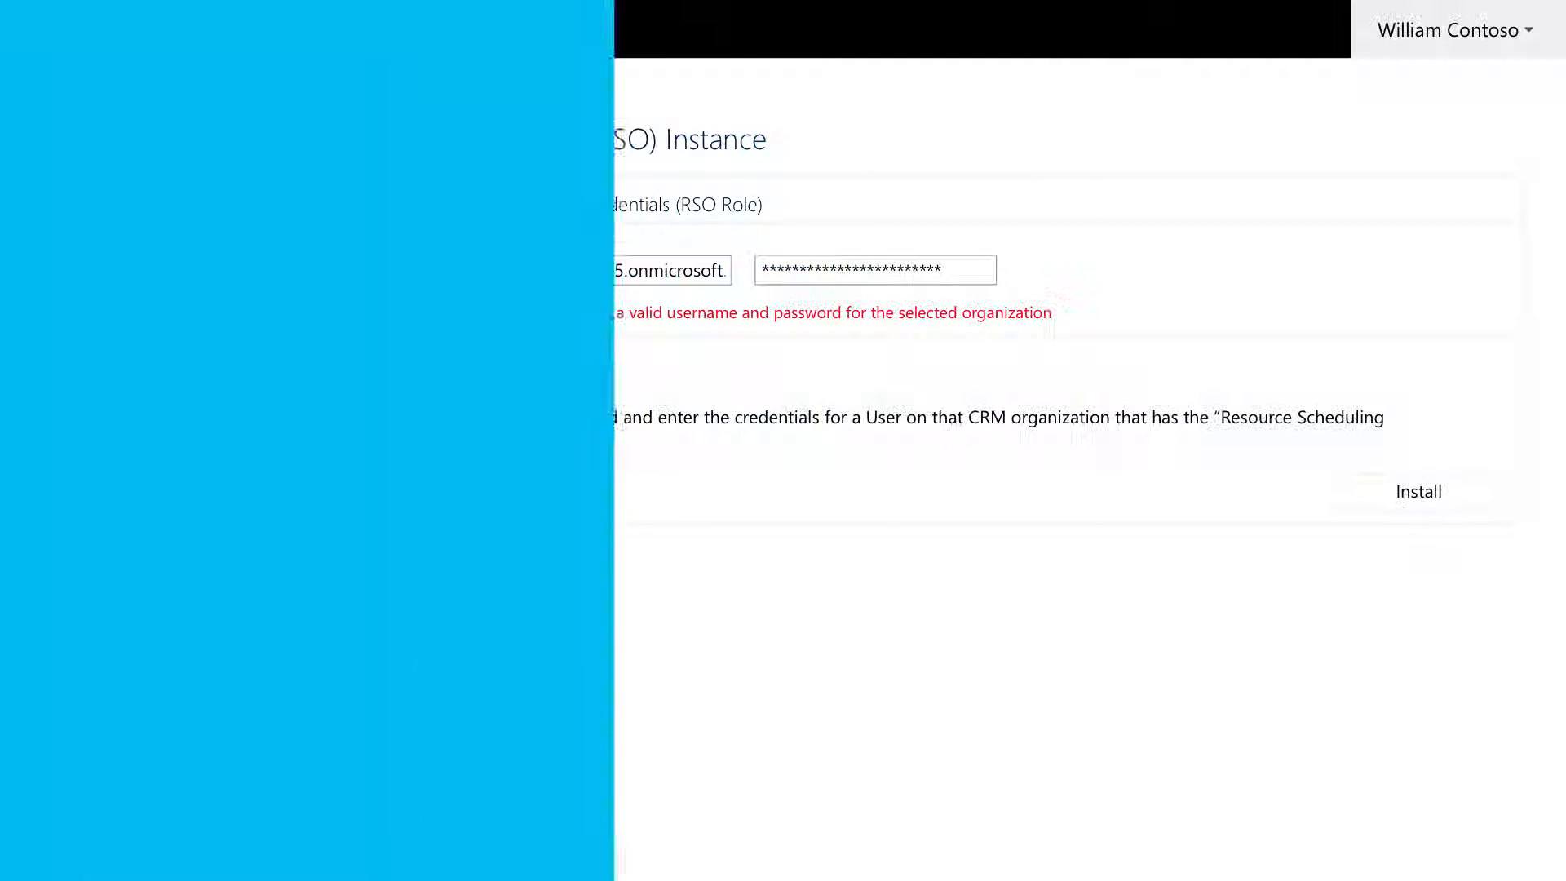
Install the RSO instance linked to Contoso Bellevue and confirm the linking.
click(1416, 491)
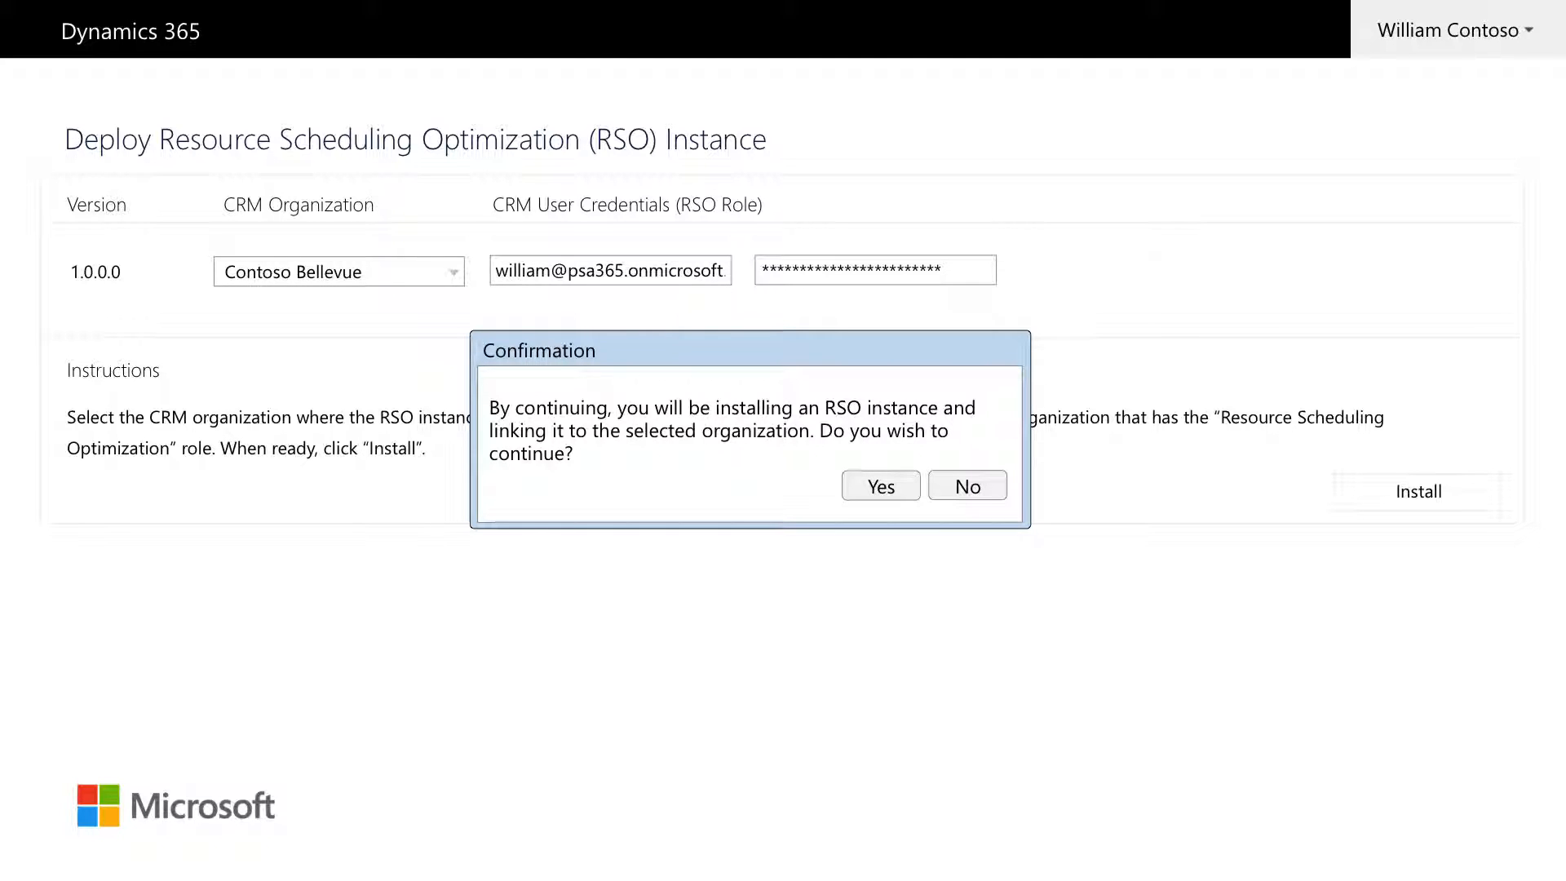
click(879, 487)
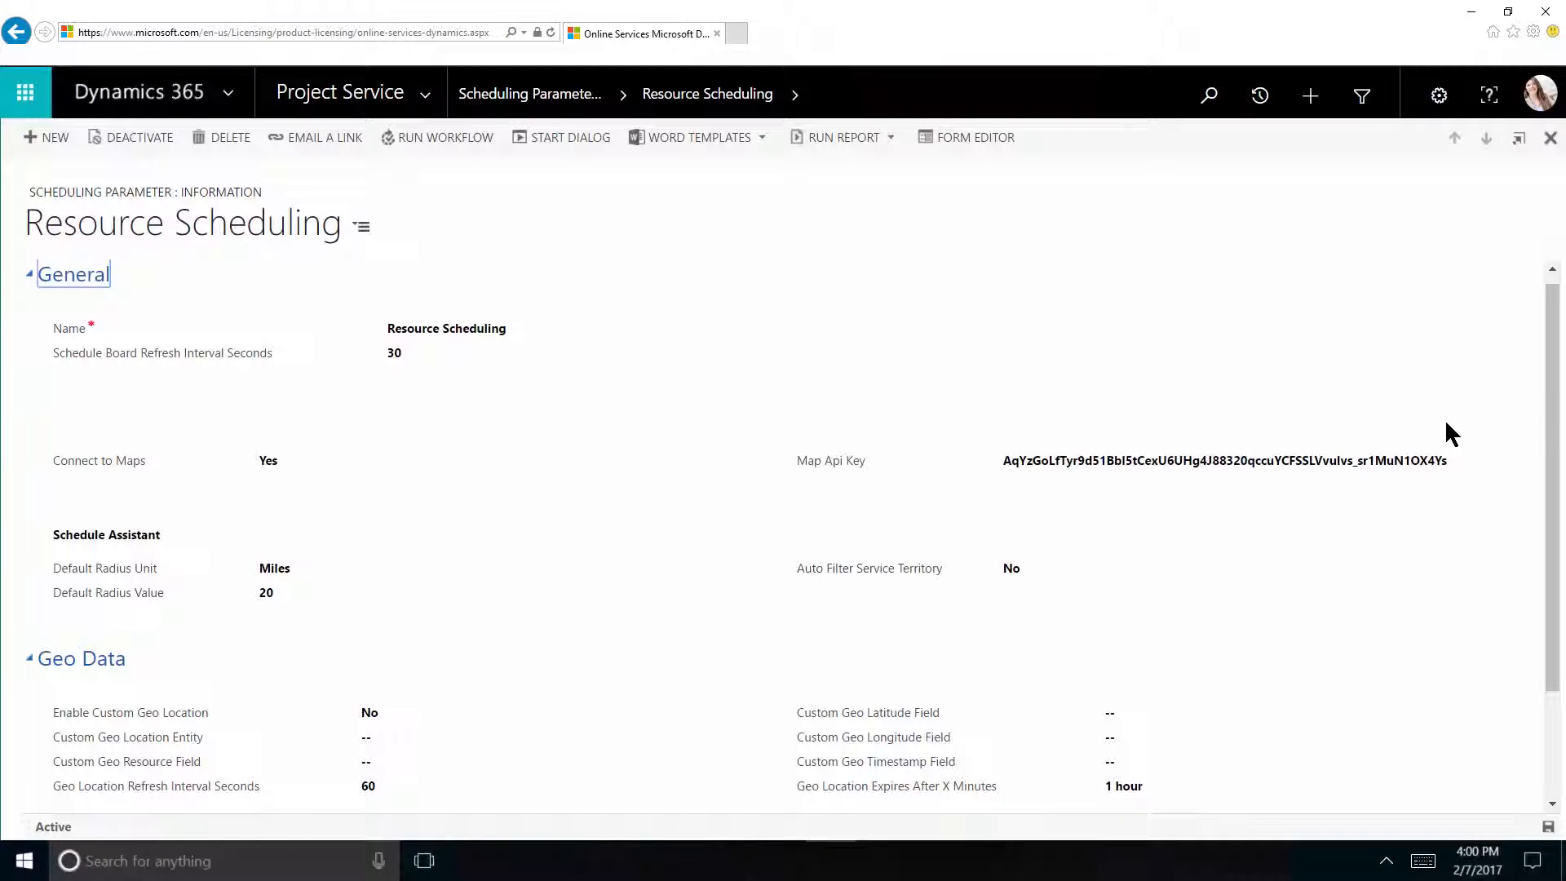
Switch Enable Resource Scheduling Optimization to Yes and accept the data-sharing consent.
scroll(down, 3)
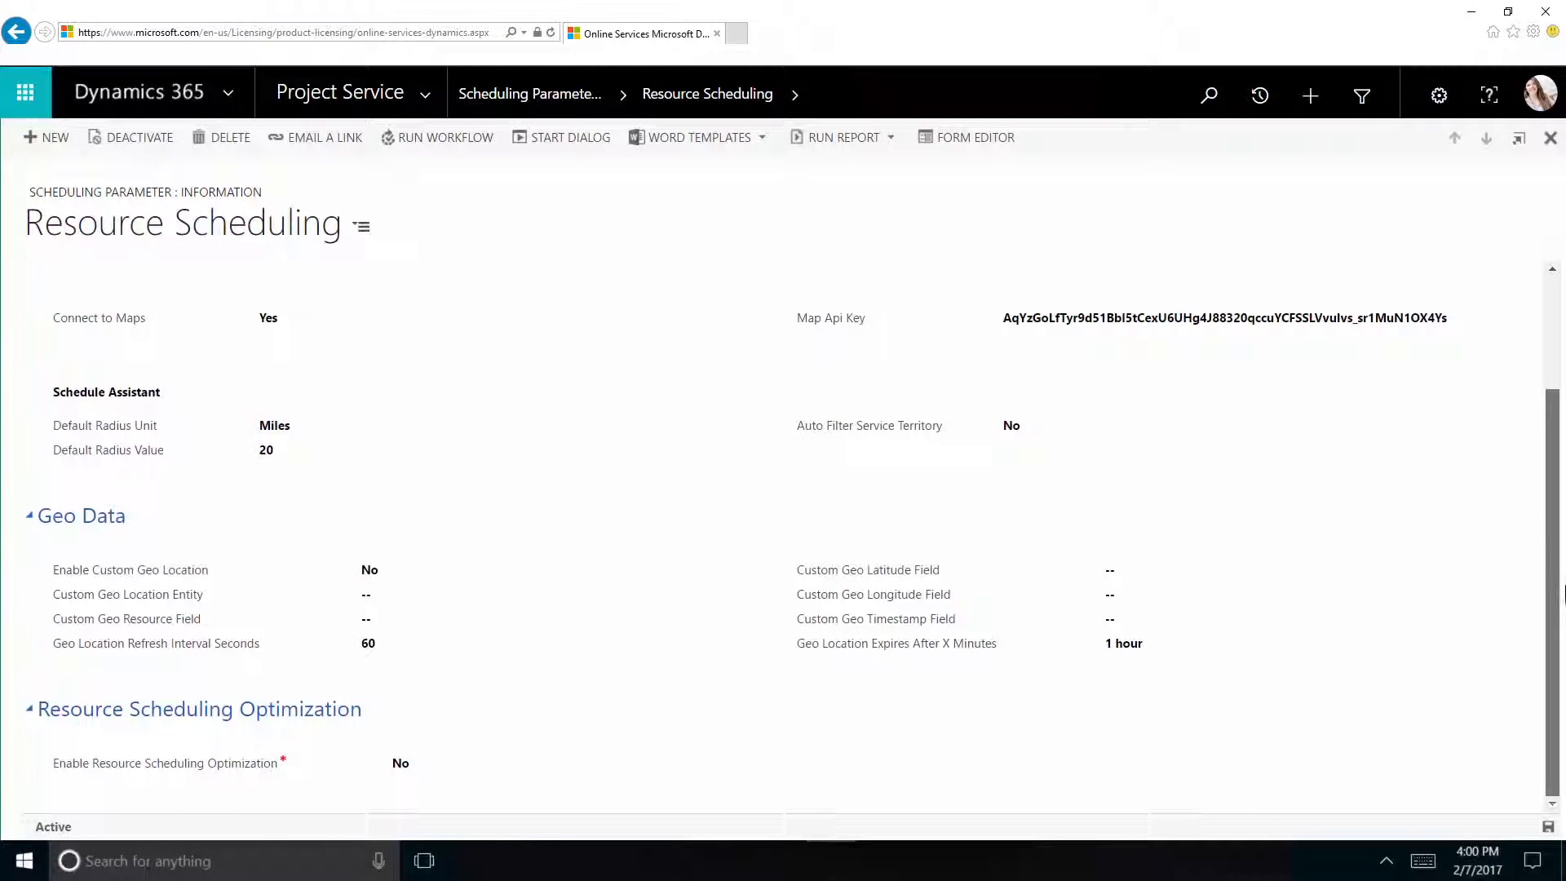
click(405, 763)
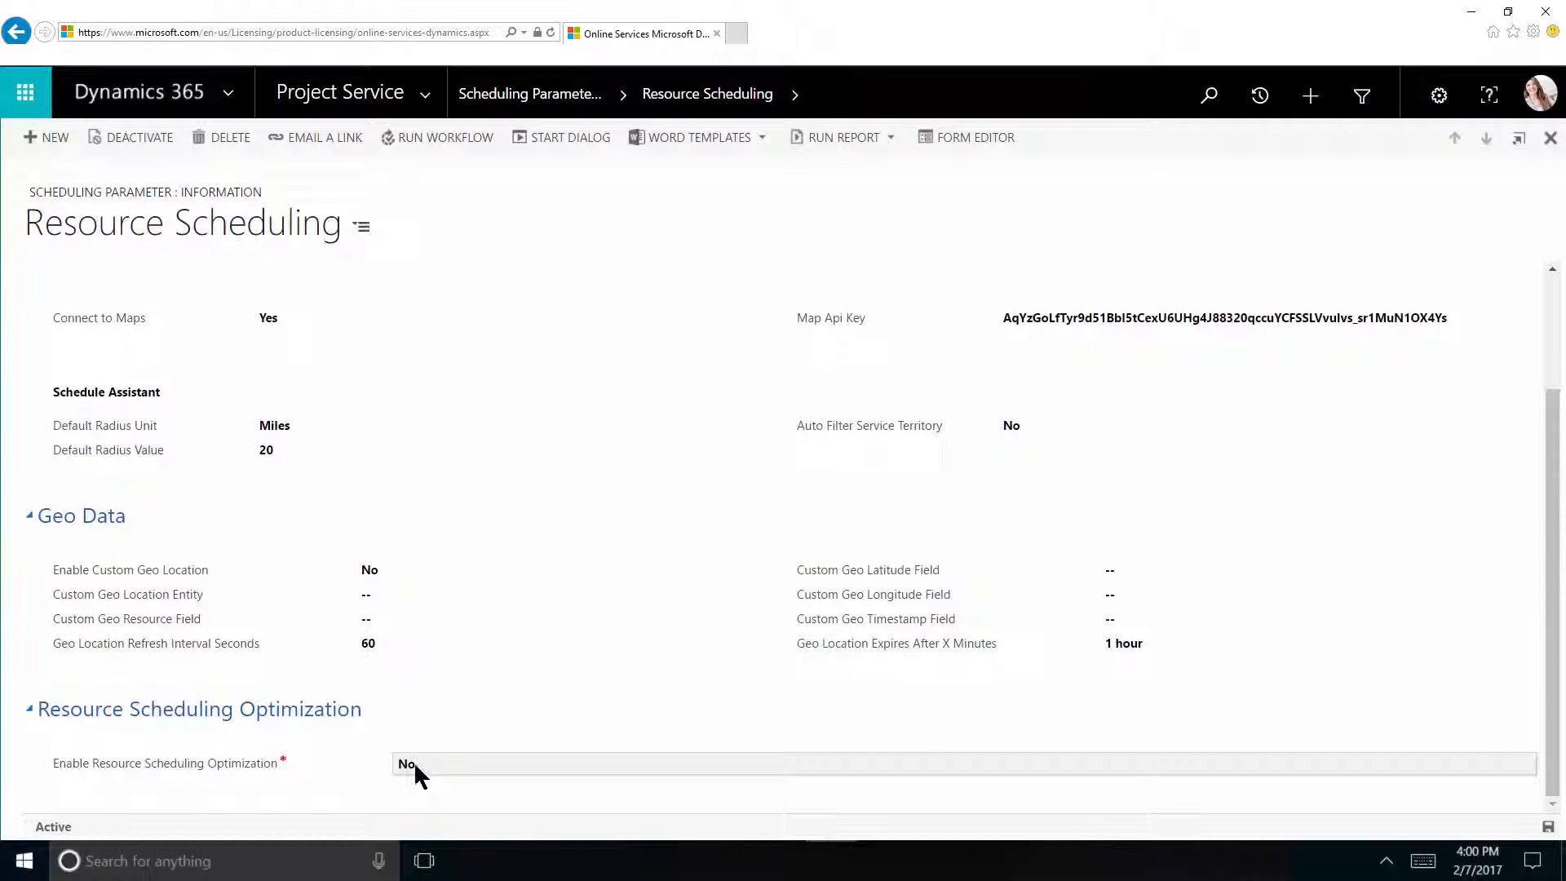
click(406, 764)
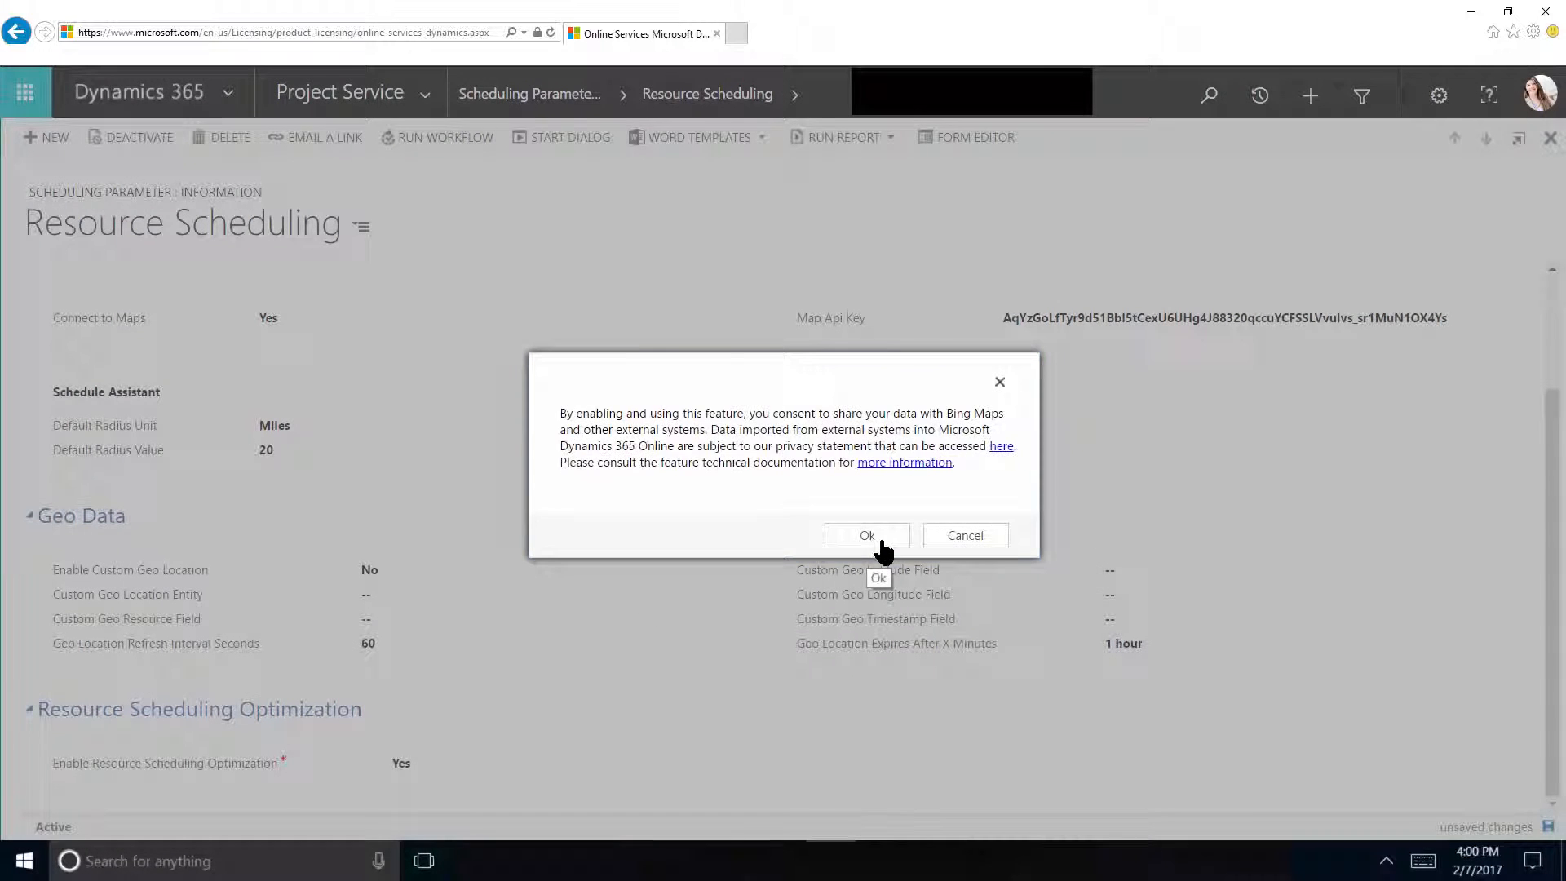
click(866, 535)
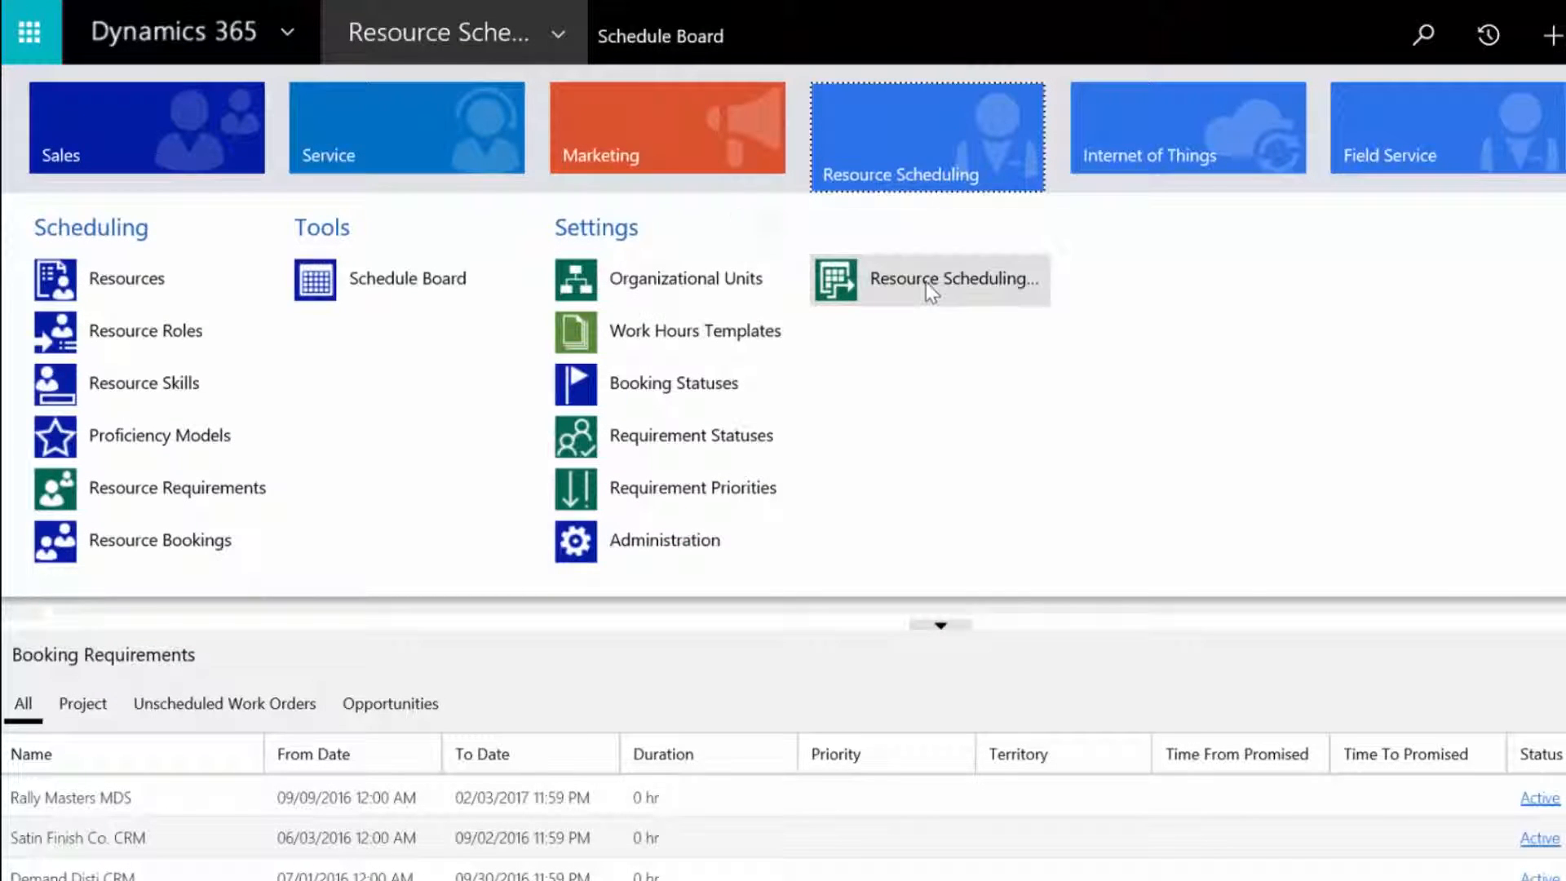
Create a new schedule named 'Weekly Schedule for Dave's Crew' and begin its scope lookup.
click(928, 279)
text(Weekly Schedul)
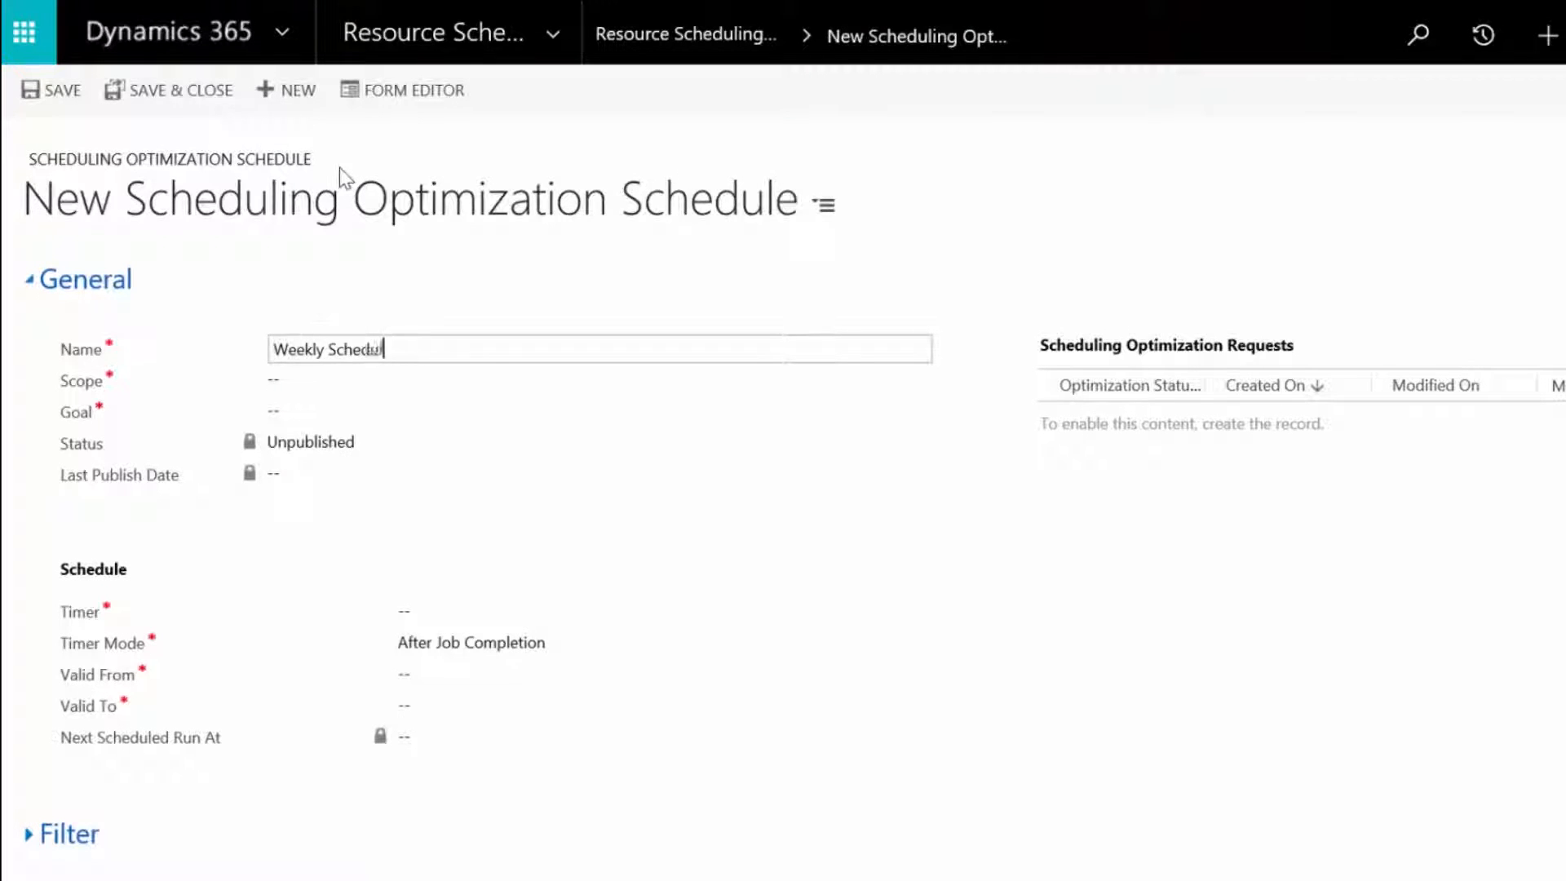
text(for Dave's Crew)
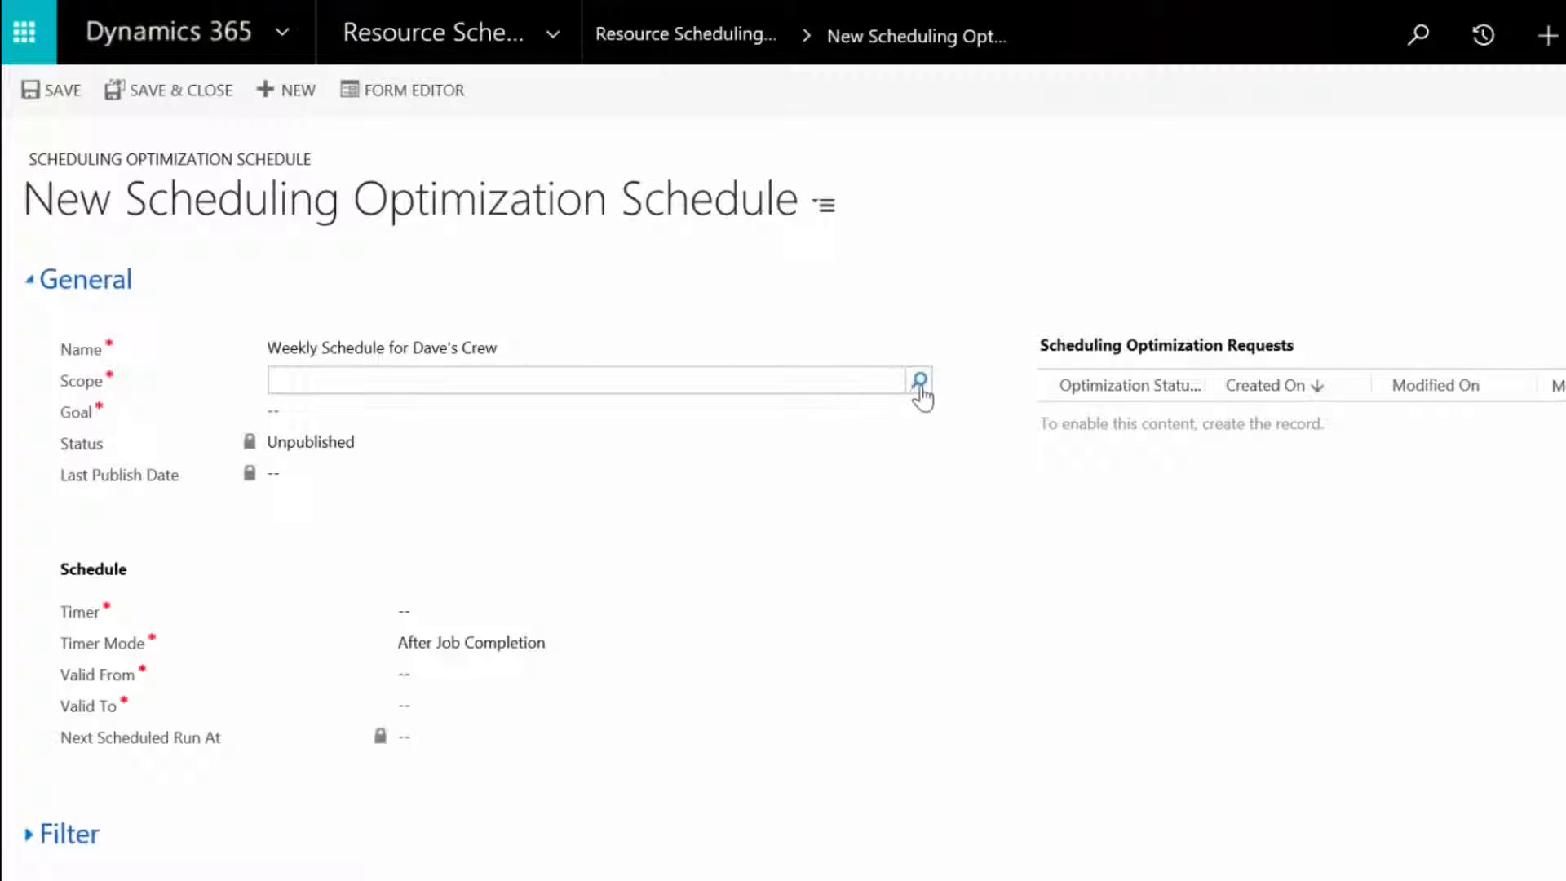
click(918, 380)
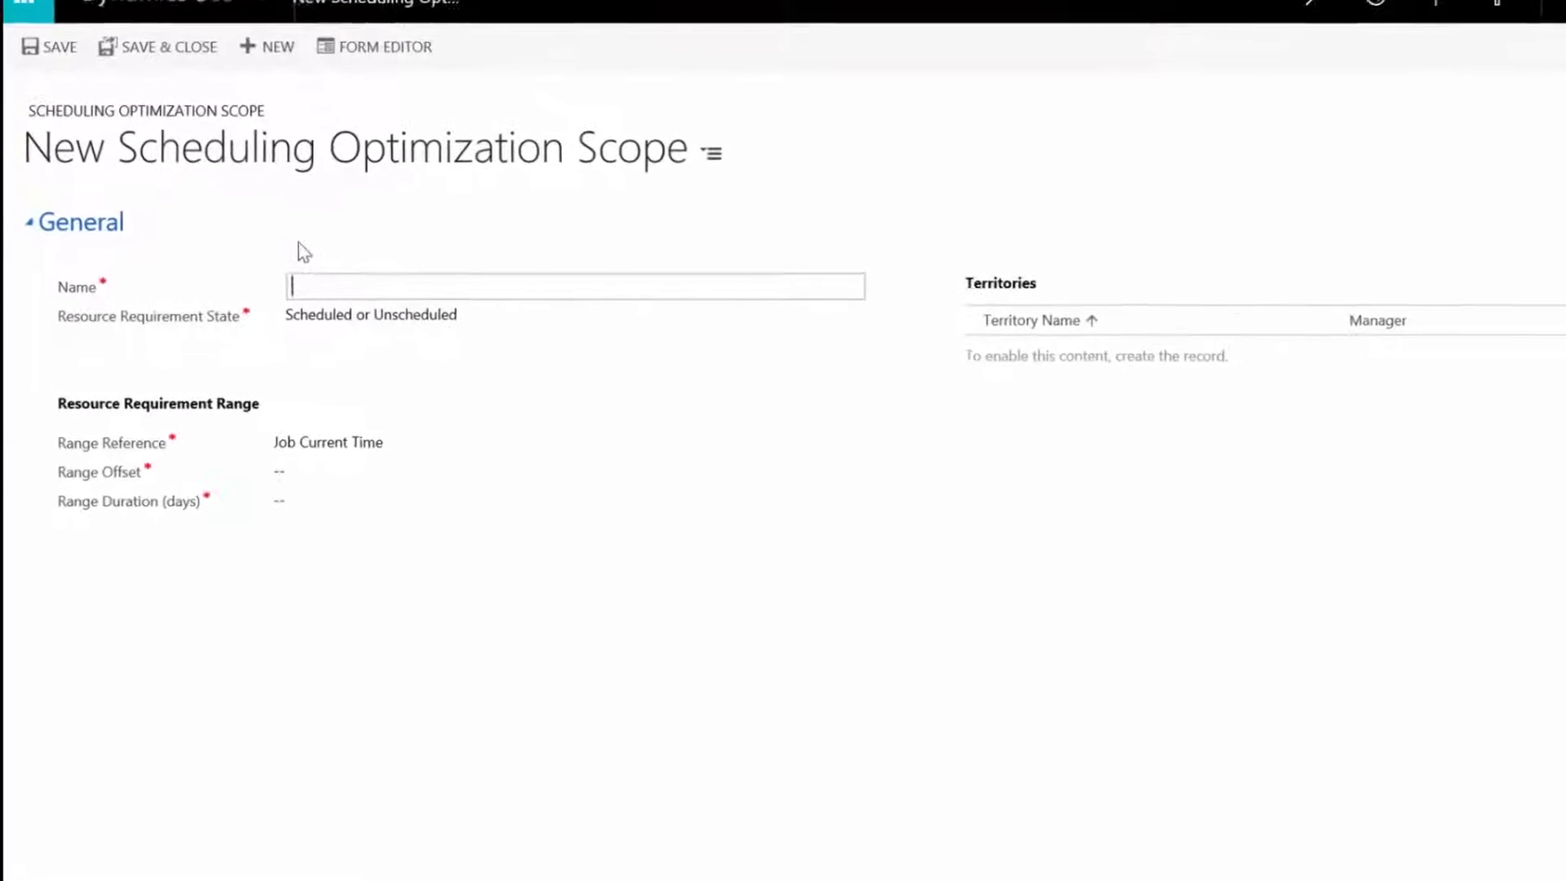
Name the scope 'Optimize 2 Days in Advance, not current day' and set its range reference and offset.
text(Optimize 2 Days in)
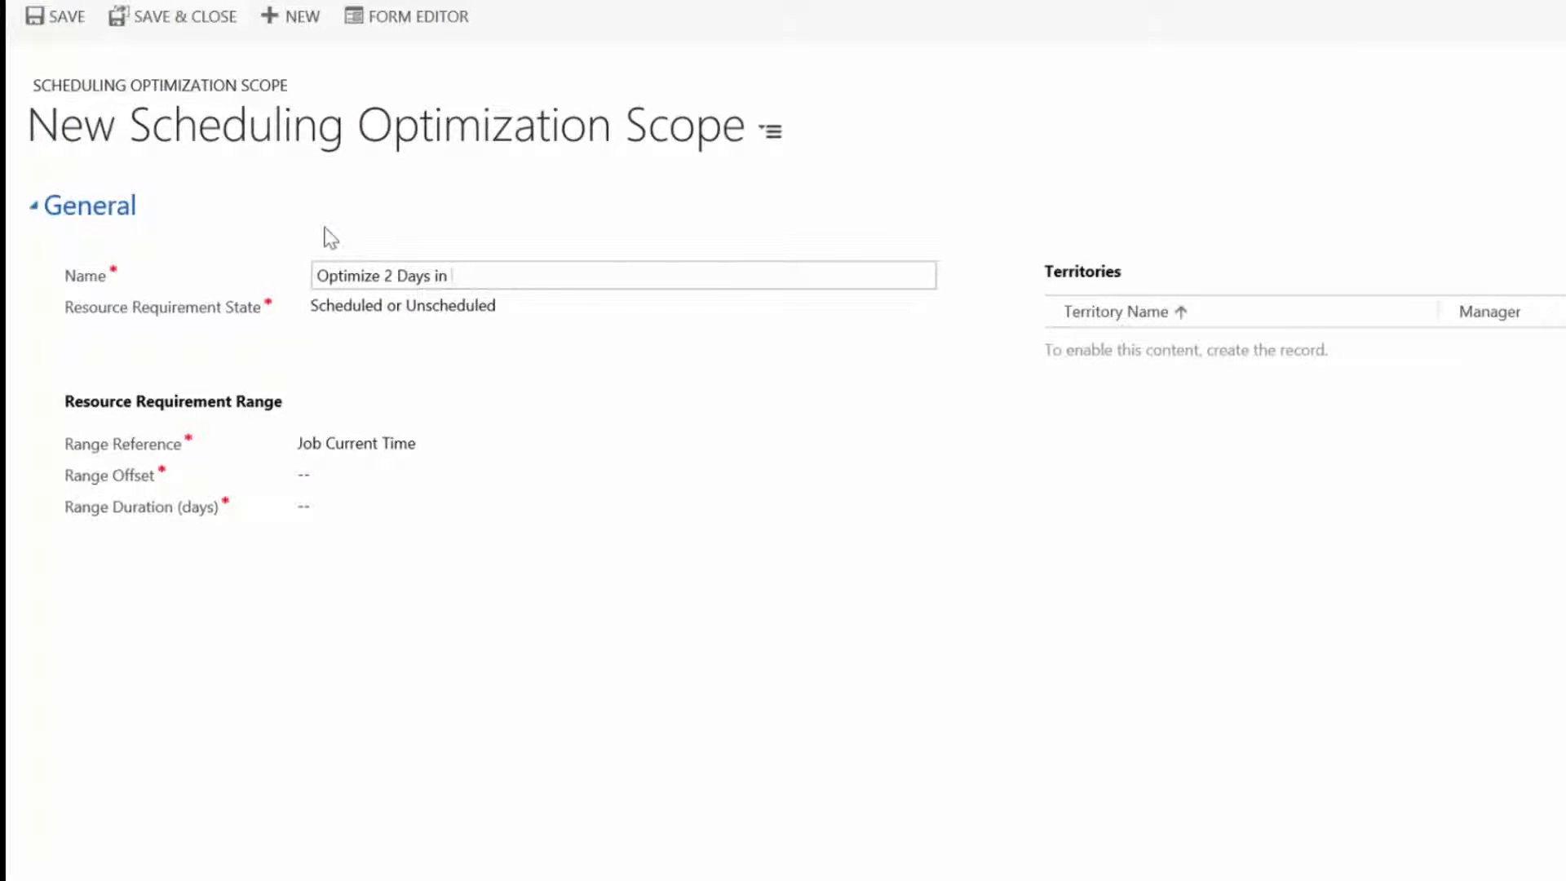
text(Advance, not current day)
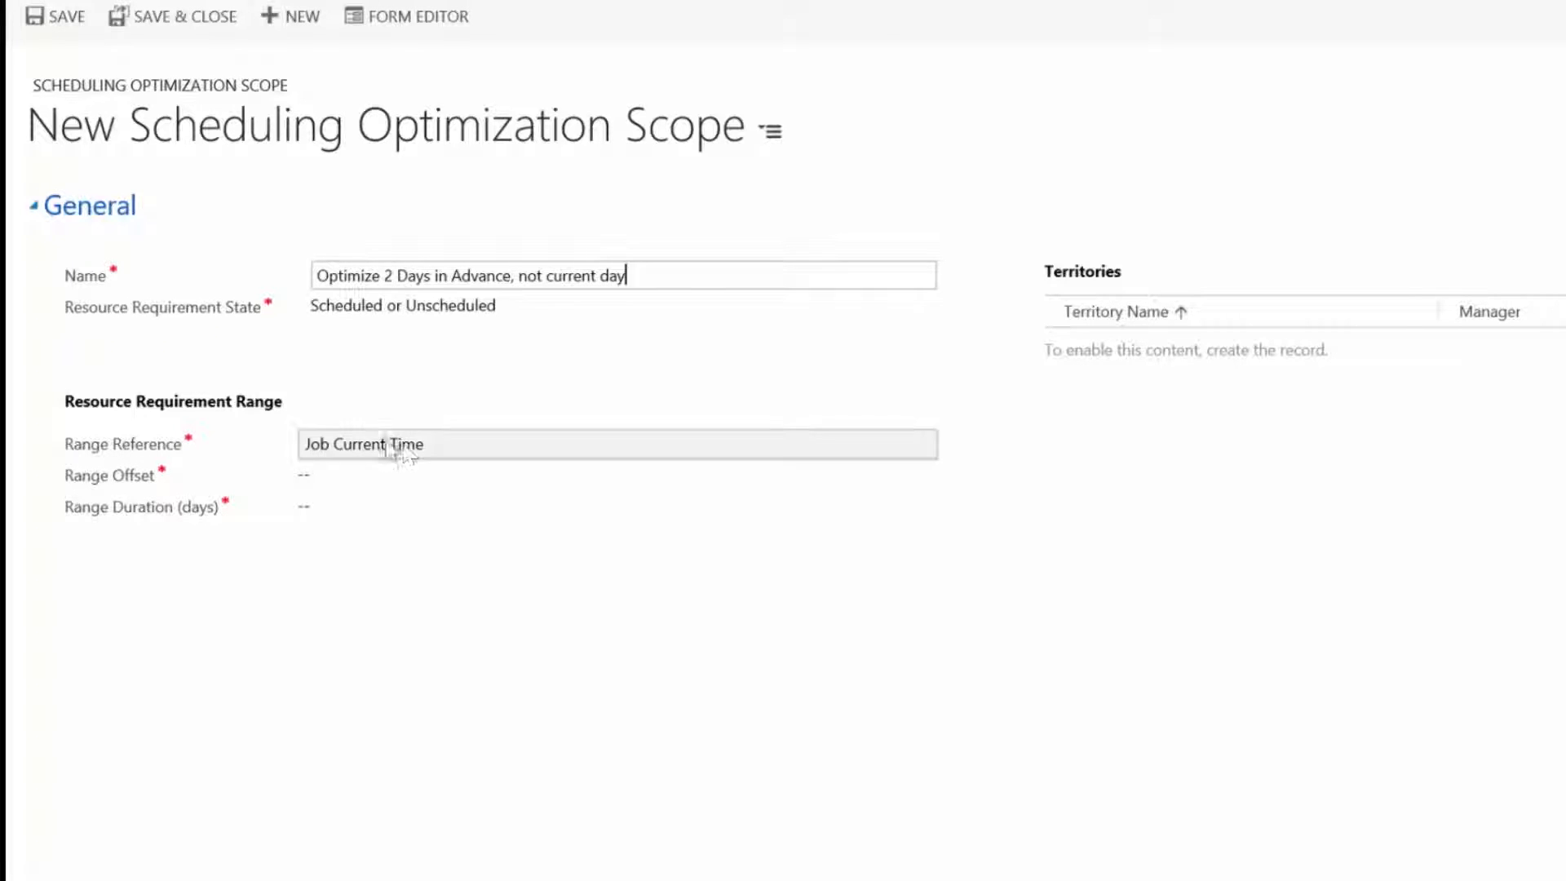
click(912, 473)
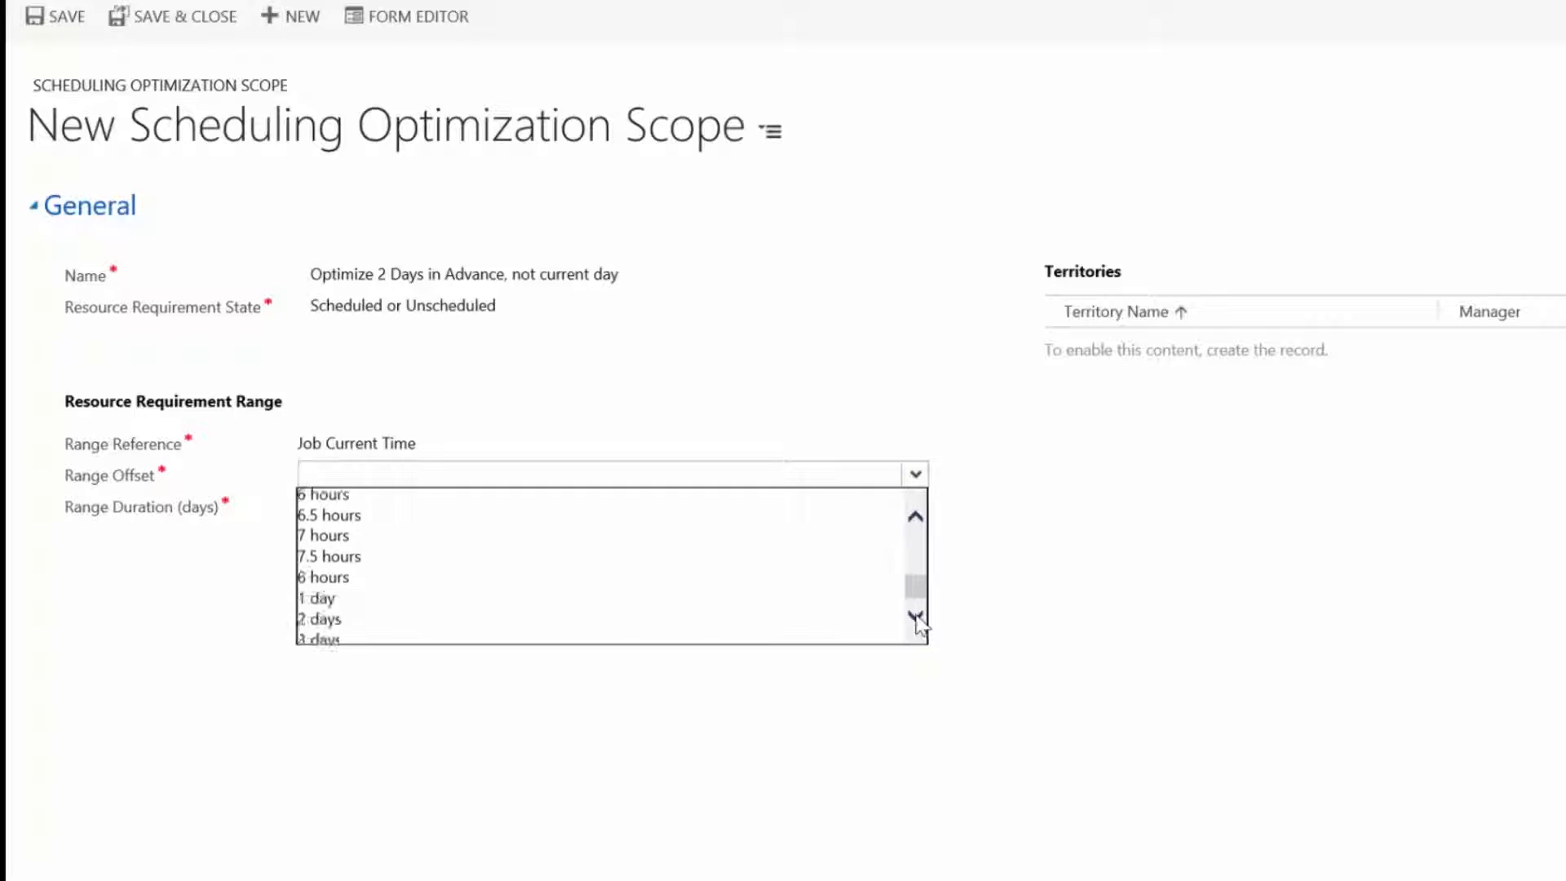
click(171, 16)
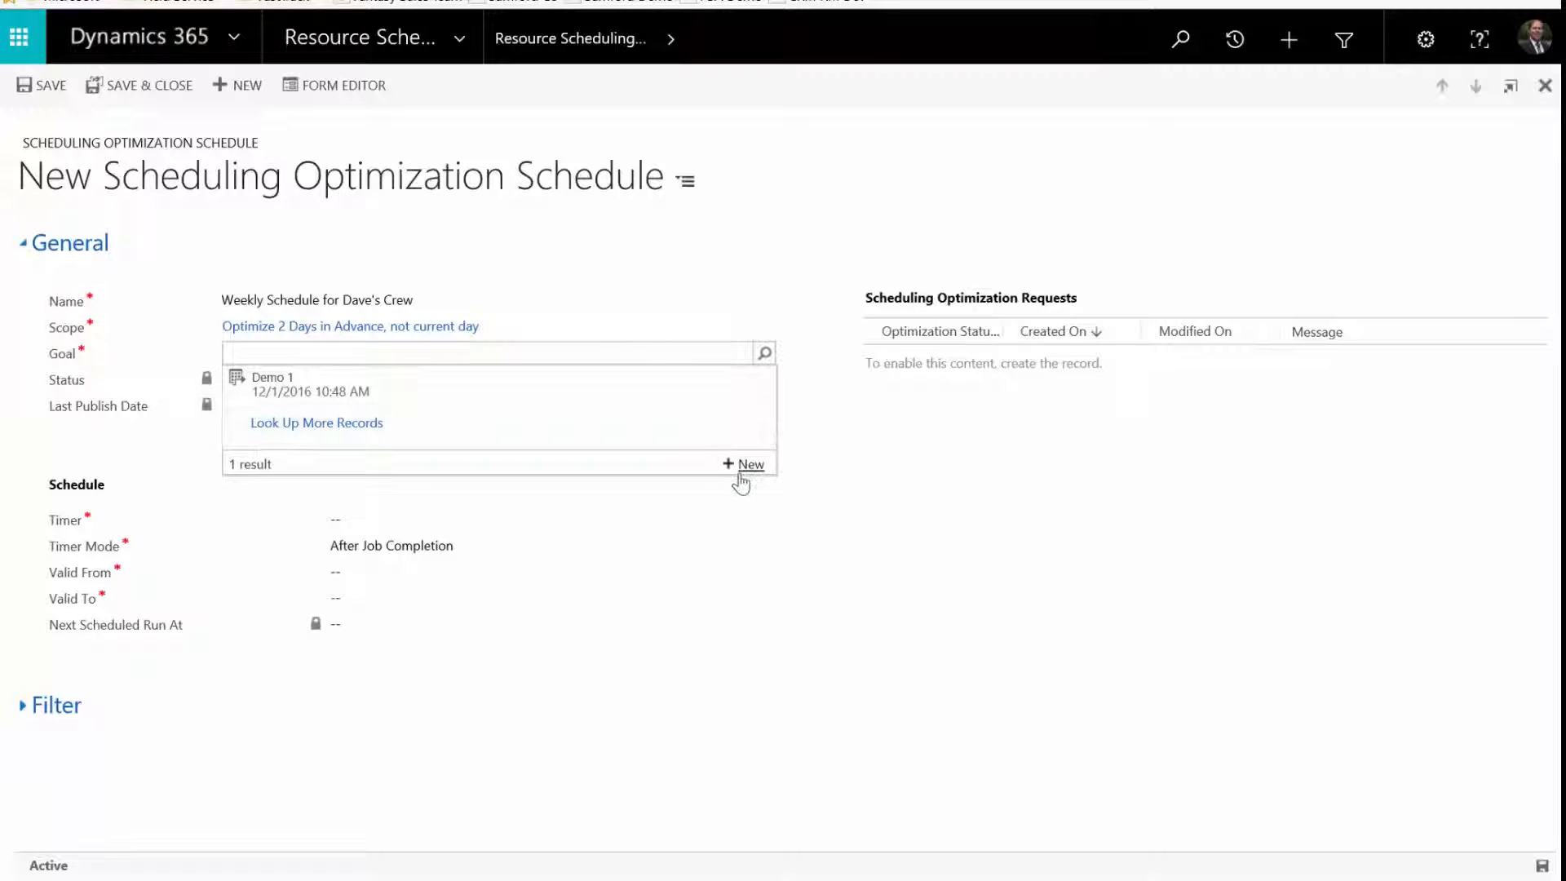
Create a new goal named 'Goal #1' for the schedule.
click(746, 463)
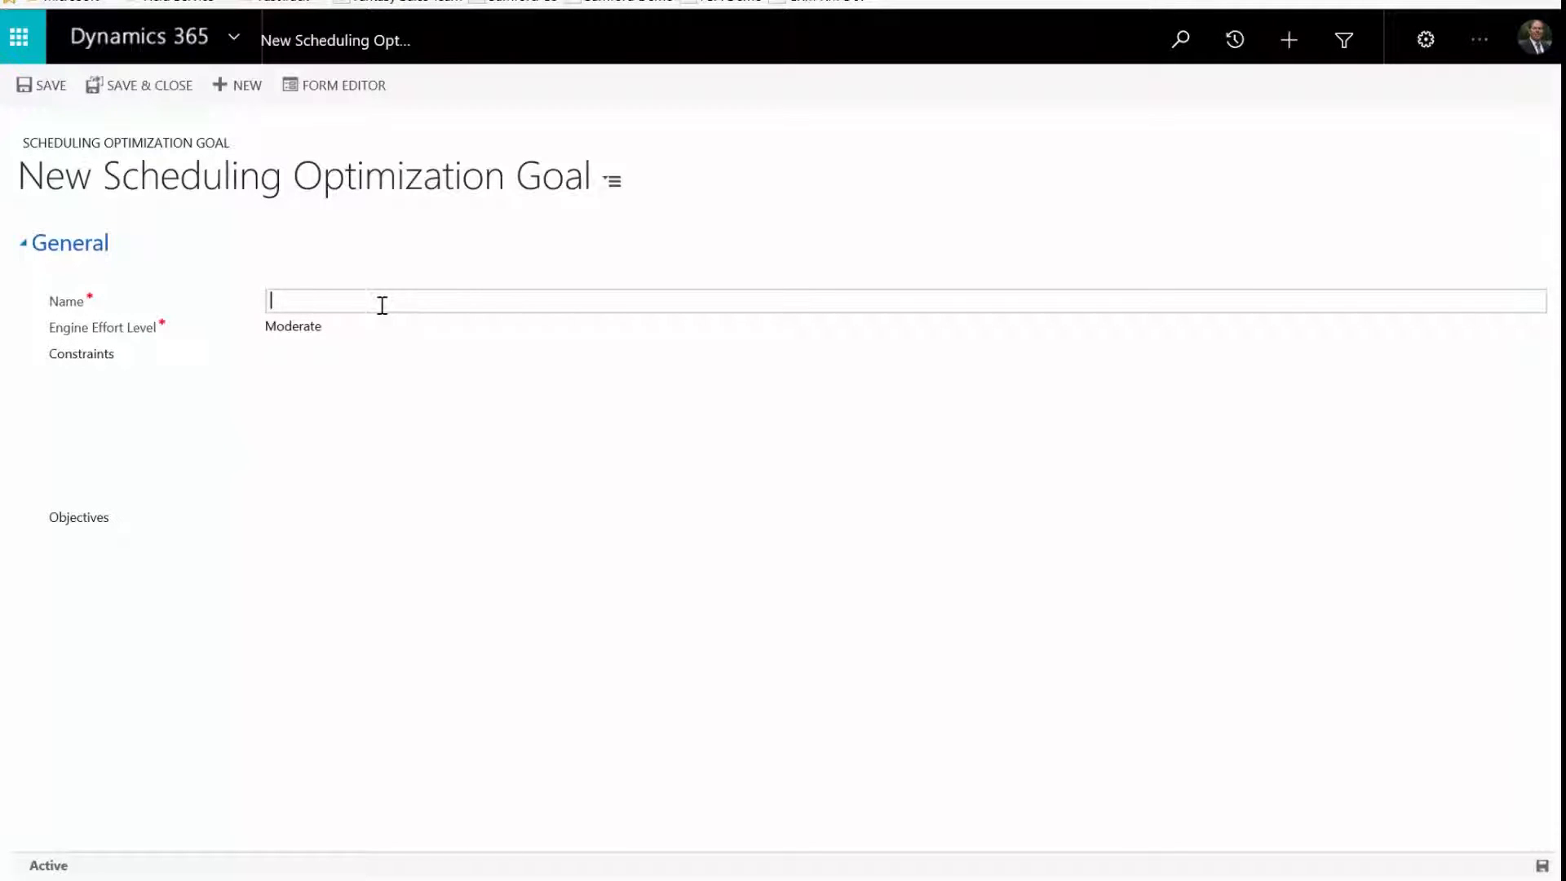
text(Goal #1)
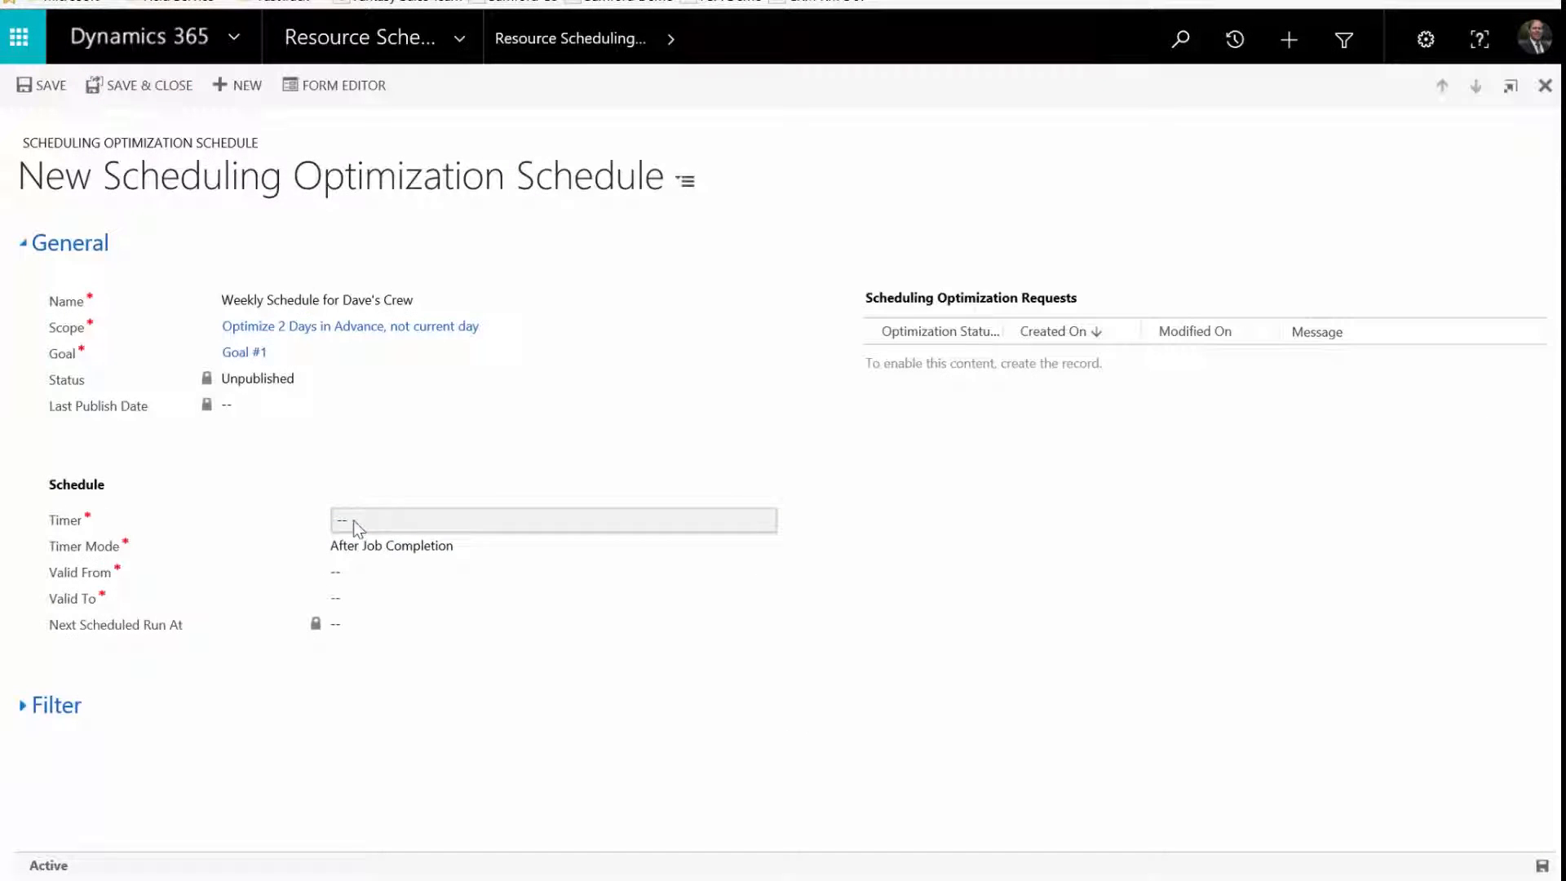
Set a 23.98-hour timer valid from 1/15/2017 8:00 AM to 6/30/2017 8:00 AM.
click(757, 518)
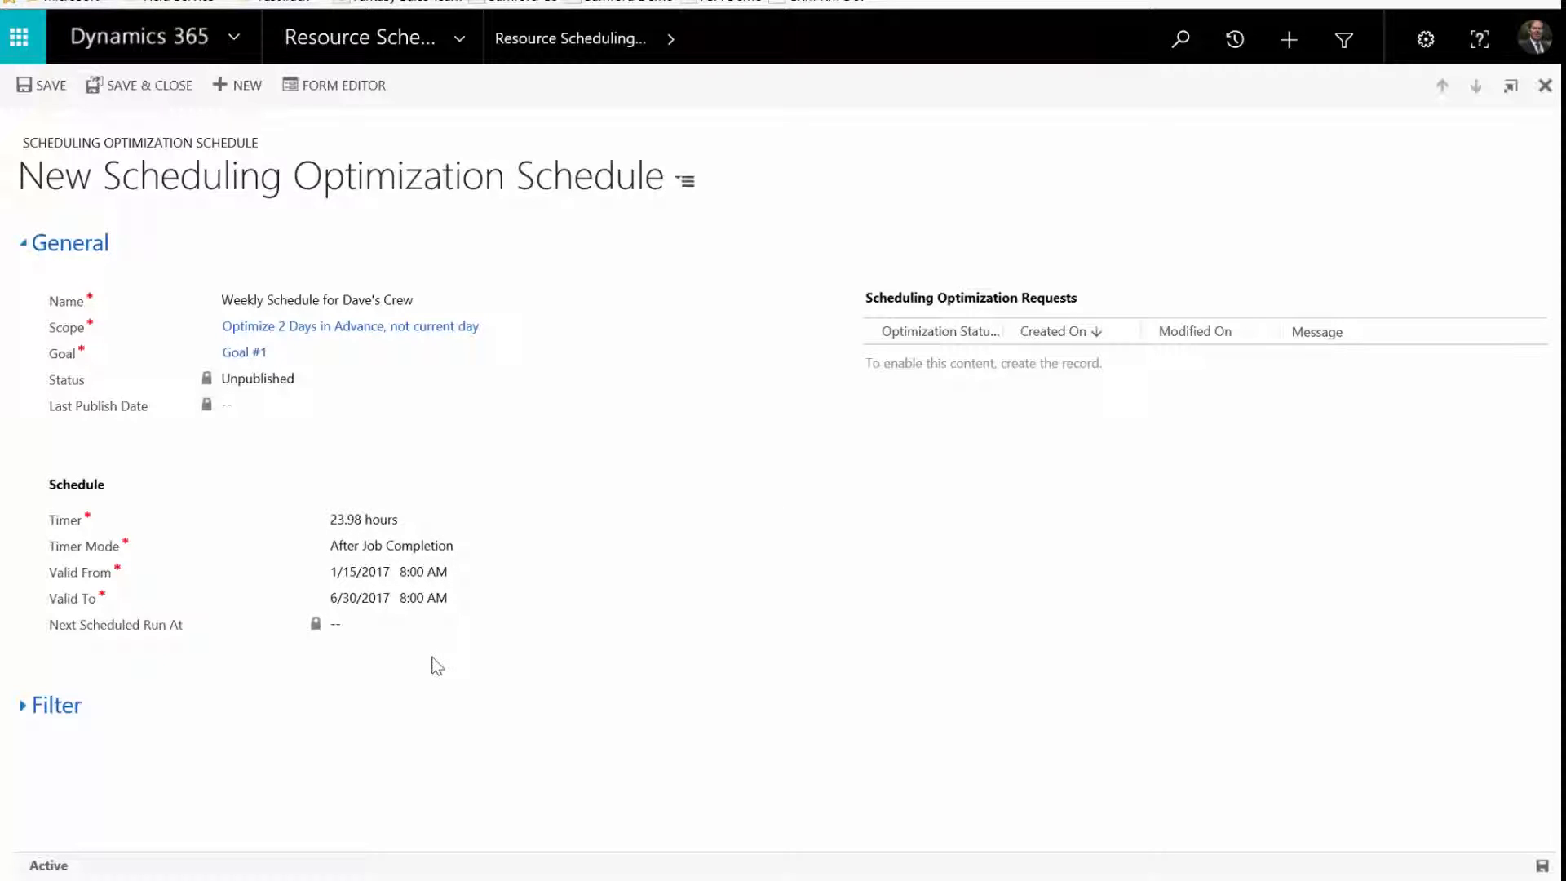
click(392, 544)
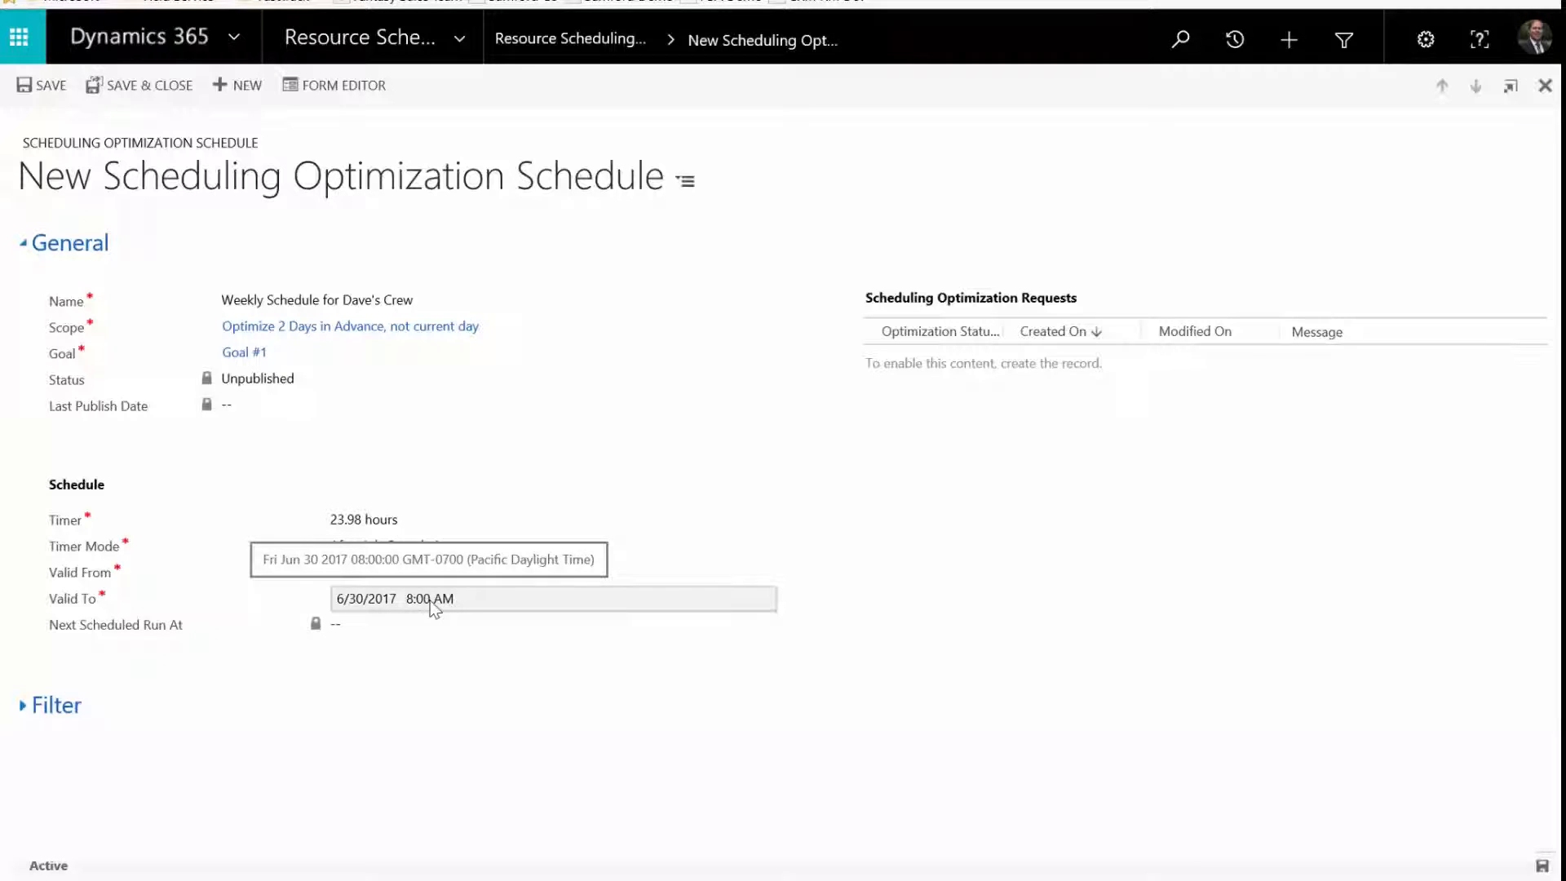
click(56, 705)
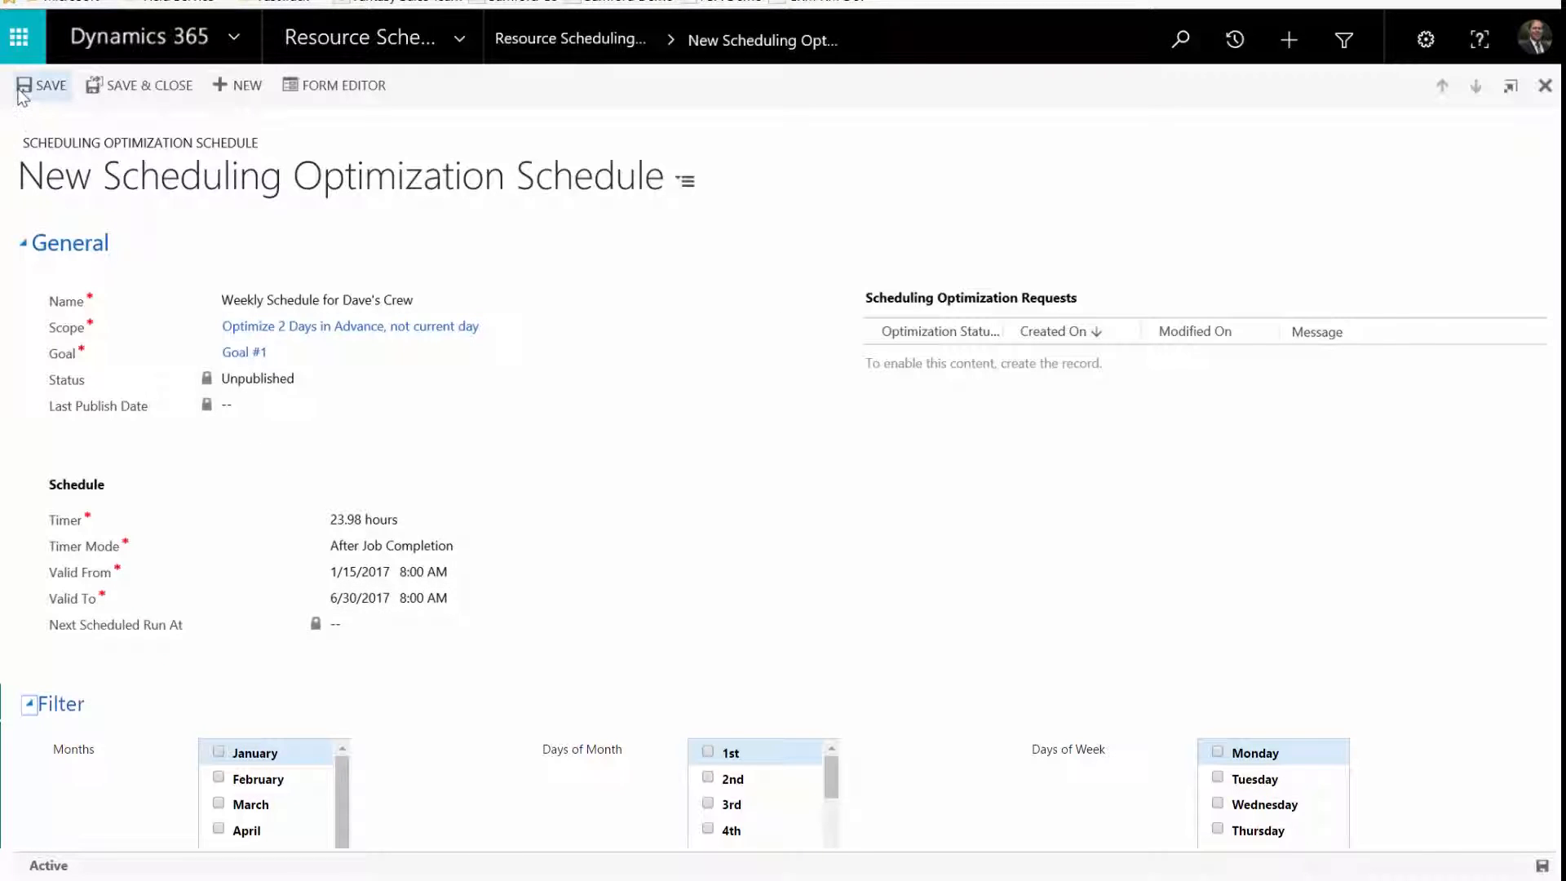
Save the 'Weekly Schedule for Dave's Crew' optimization schedule record.
click(49, 85)
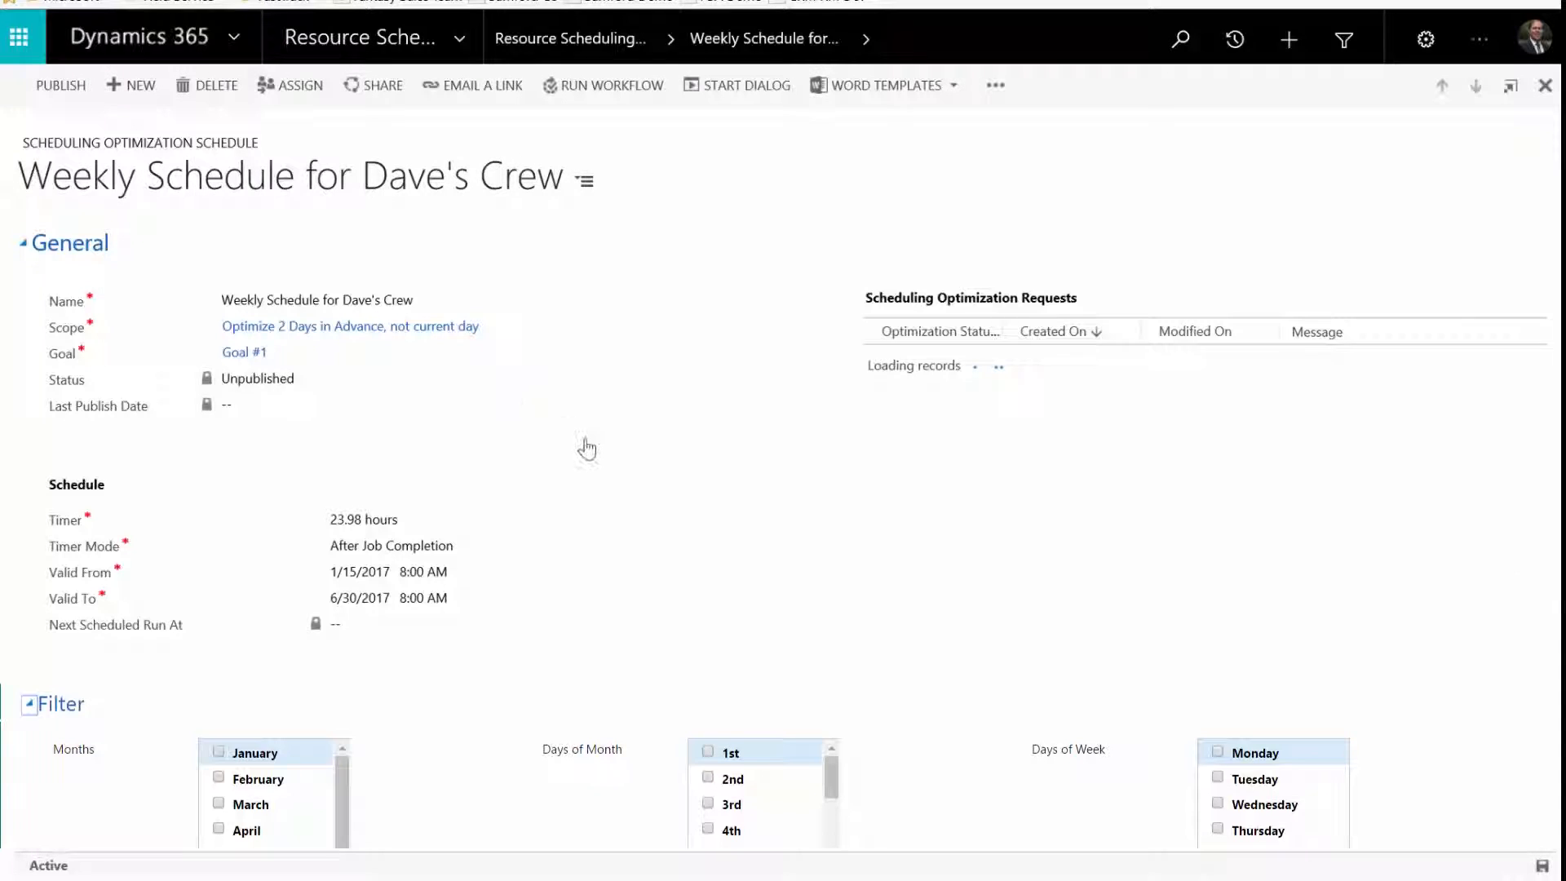